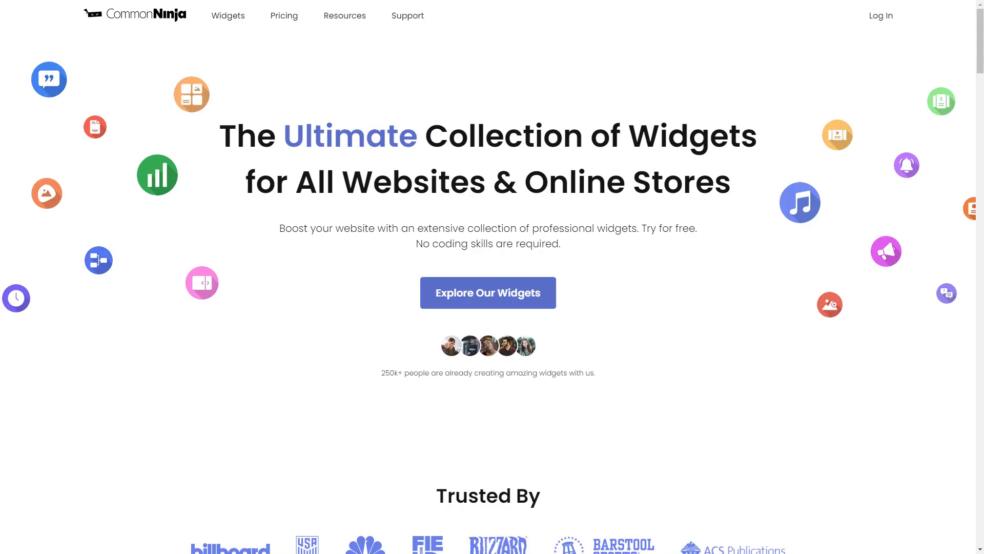
Browse the Common Ninja widget collection and locate the Logo Slider widget
left_click(487, 292)
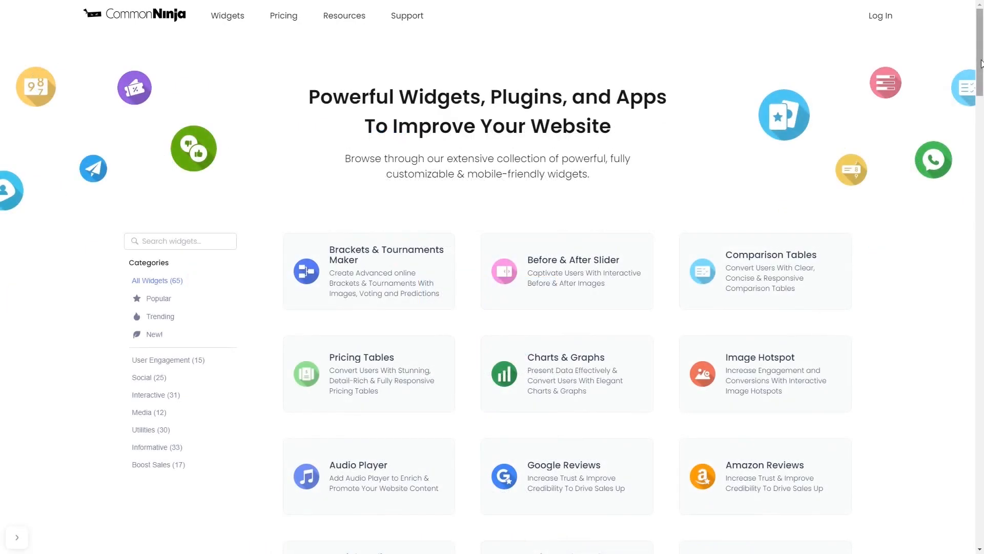
scroll("down", 3)
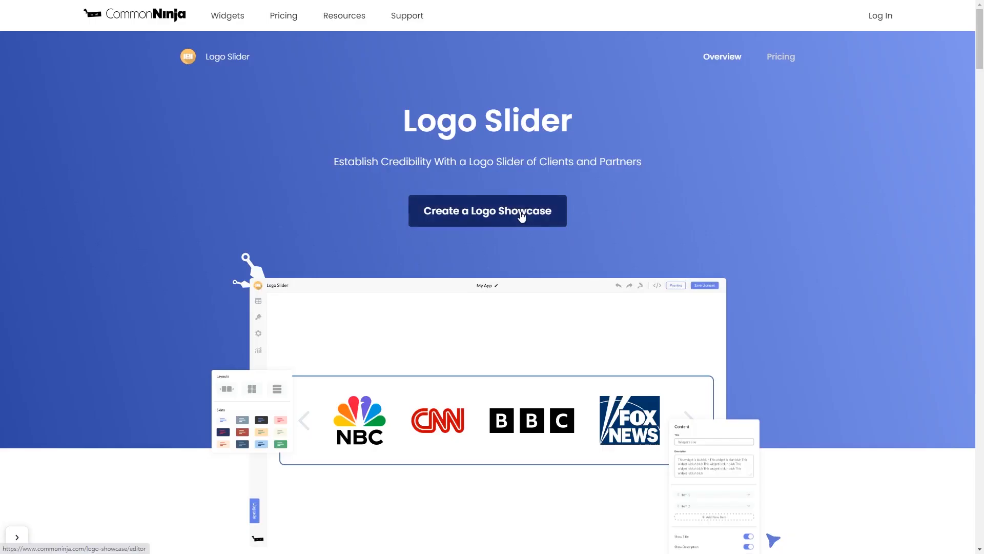
Create a Logo Showcase widget and review Company #1, then its Design and Settings panels
left_click(487, 210)
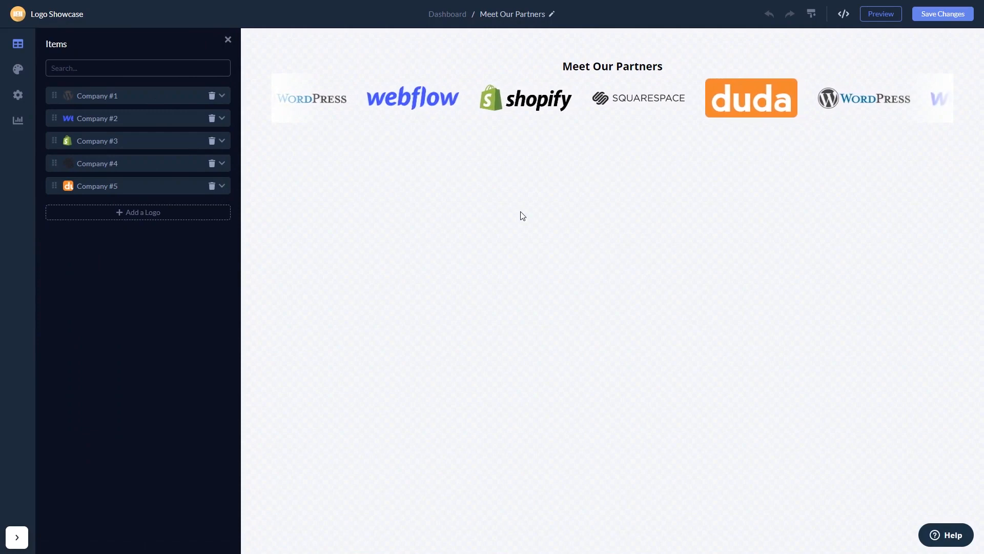
left_click(97, 95)
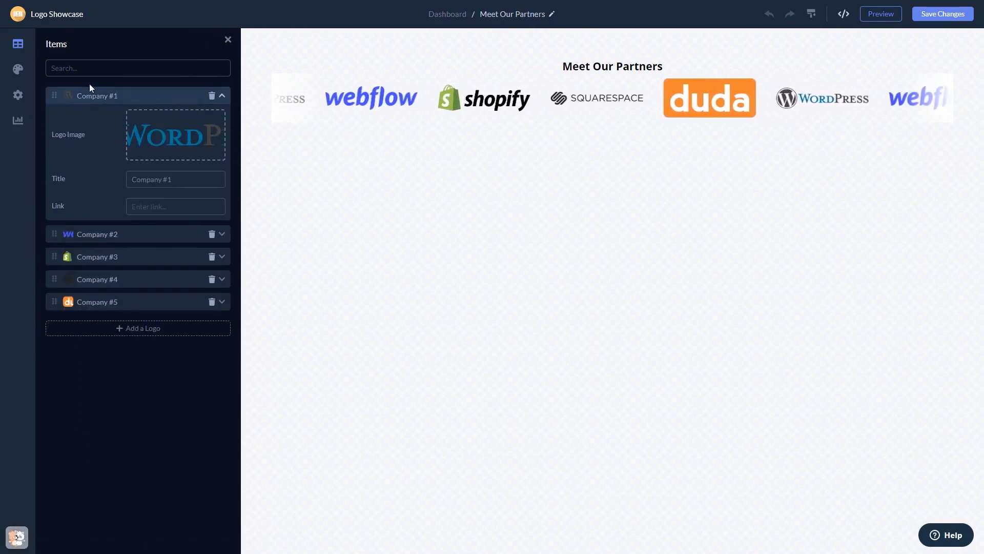
left_click(18, 69)
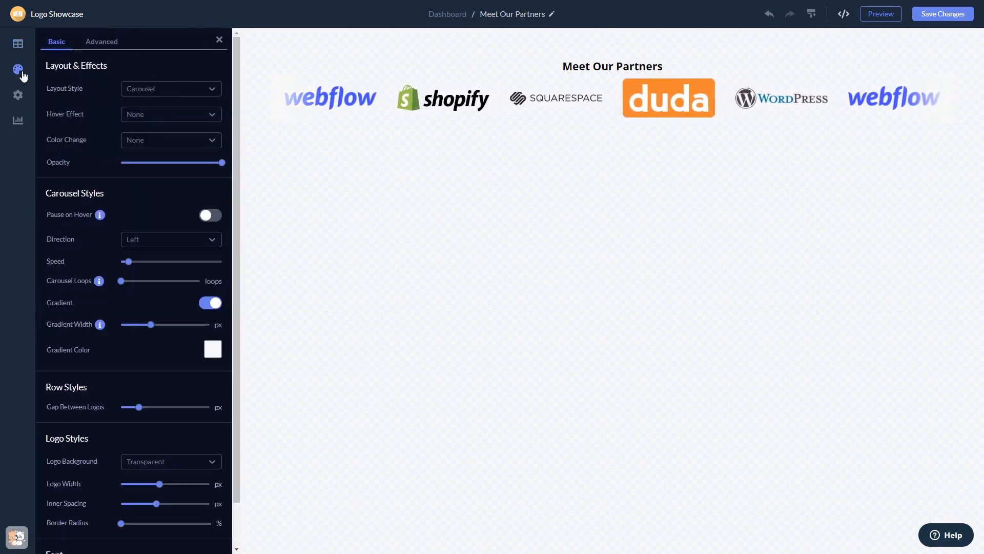
left_click(17, 98)
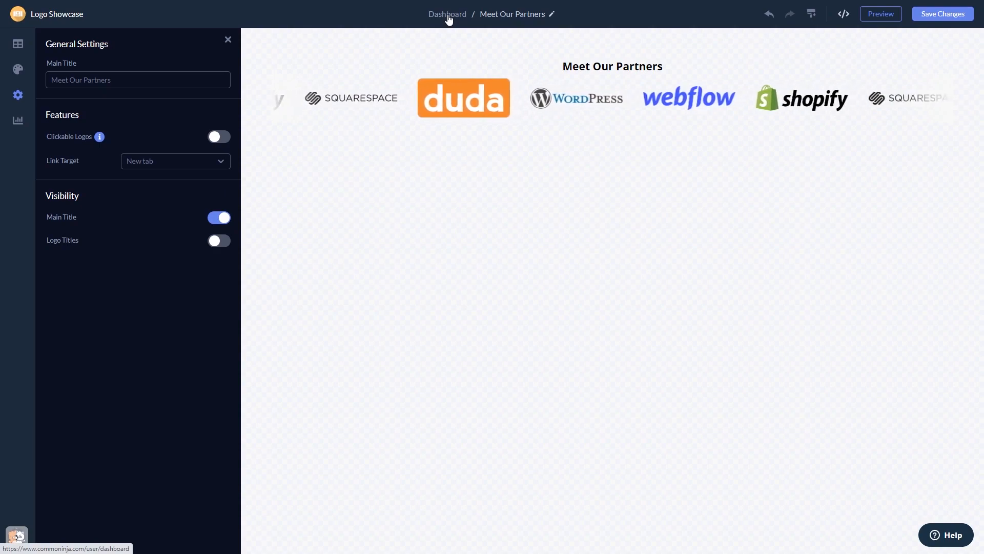
Return to the project dashboard and bring up the widget's Add to site installation code
left_click(447, 14)
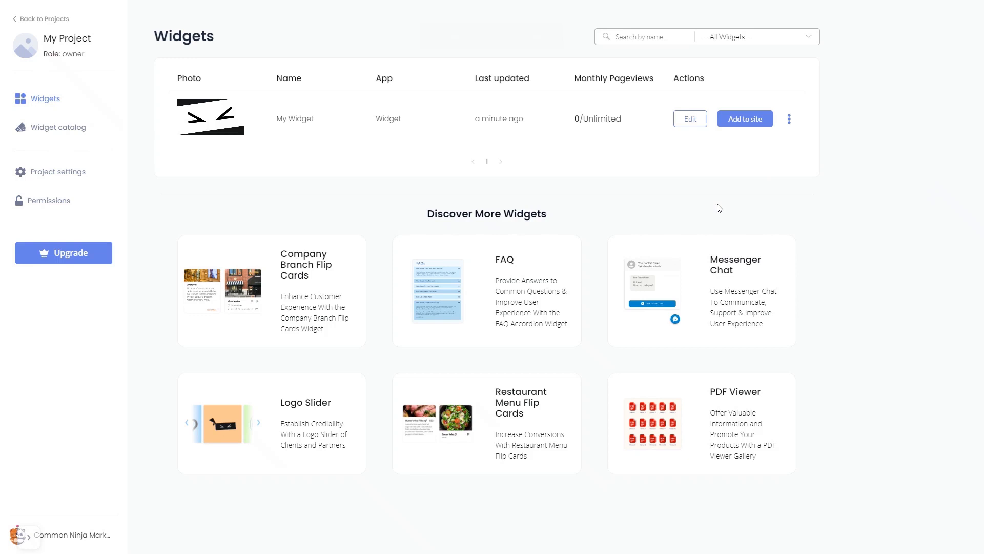
mouse_move(741, 167)
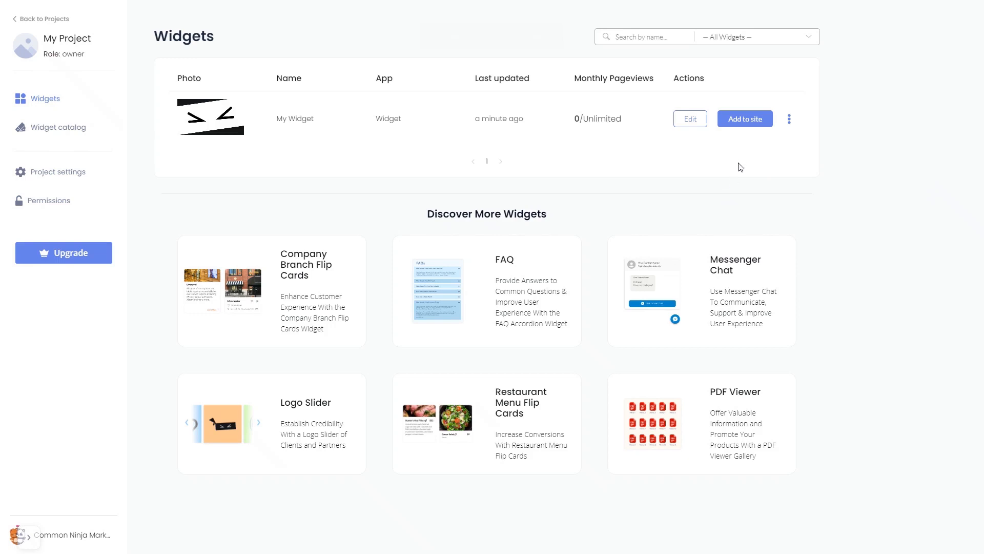
mouse_move(749, 123)
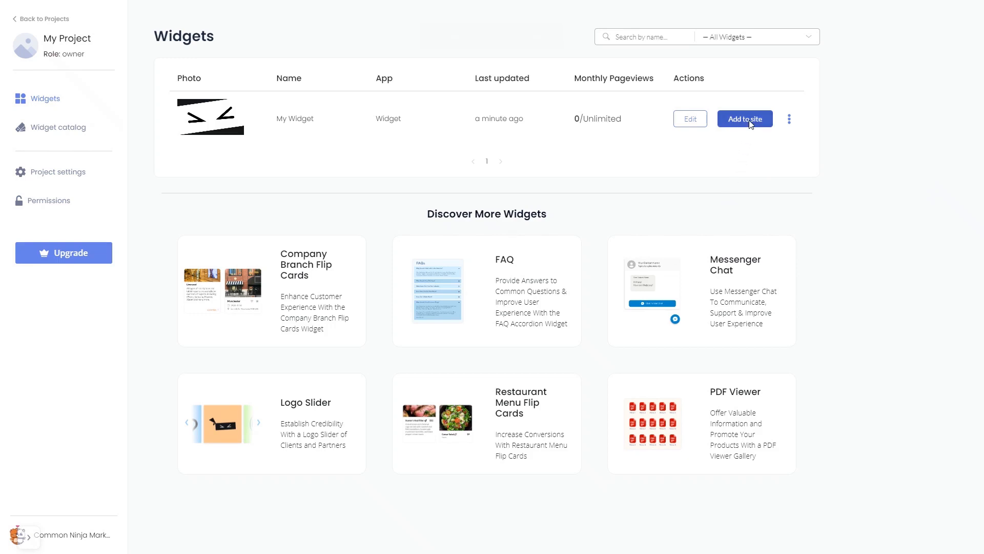
left_click(743, 119)
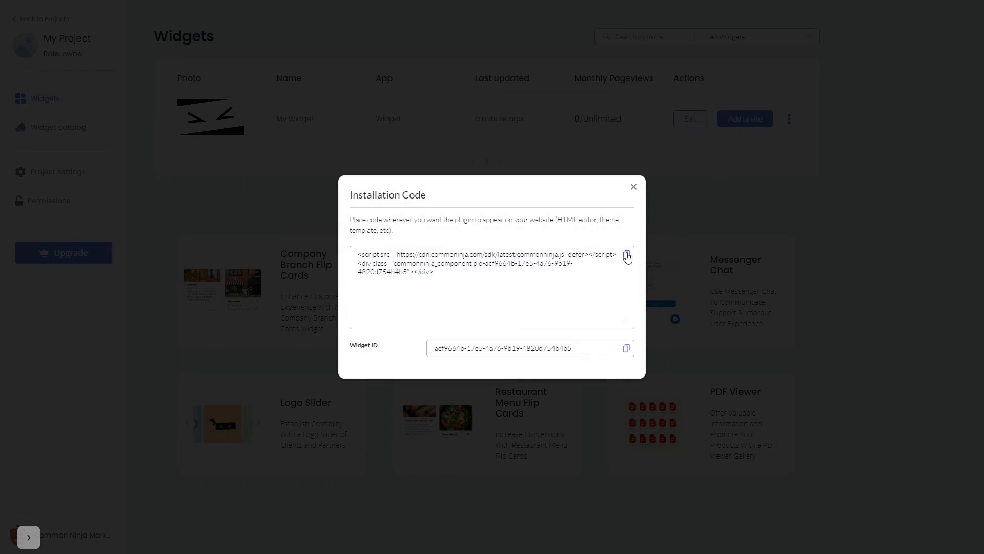
Copy the widget's installation code and close the installation code window
left_click(626, 256)
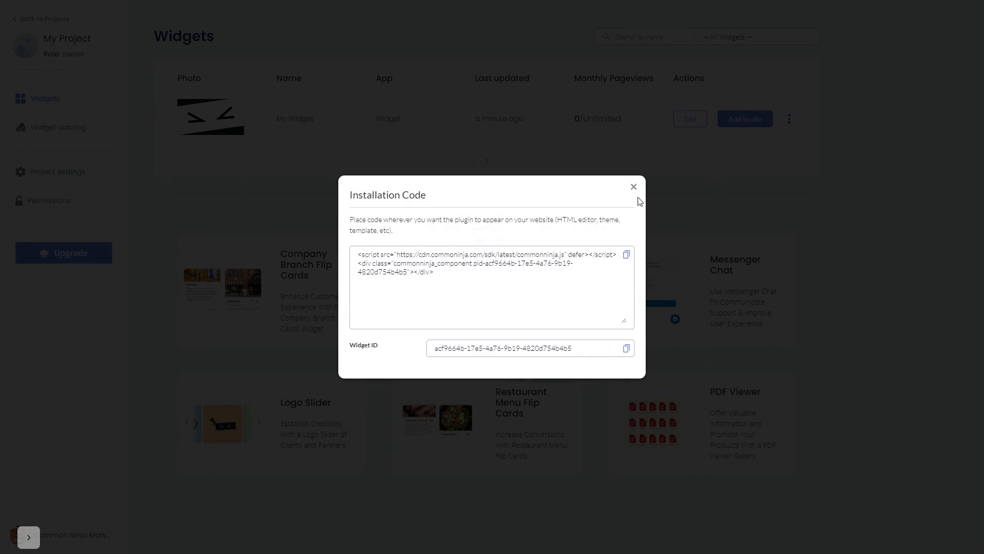
left_click(634, 187)
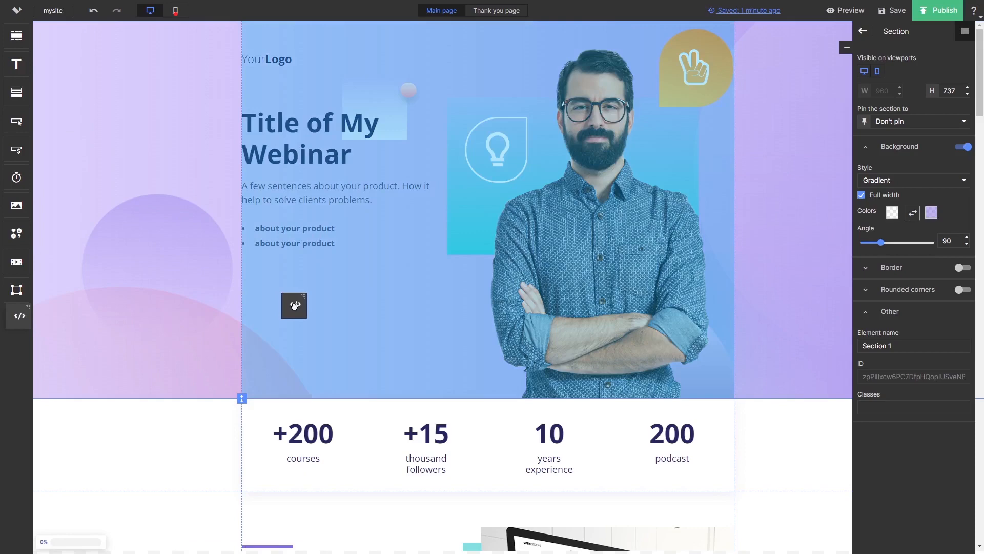
Drop a custom HTML element onto the webinar page's hero section in Landingi
left_click(294, 305)
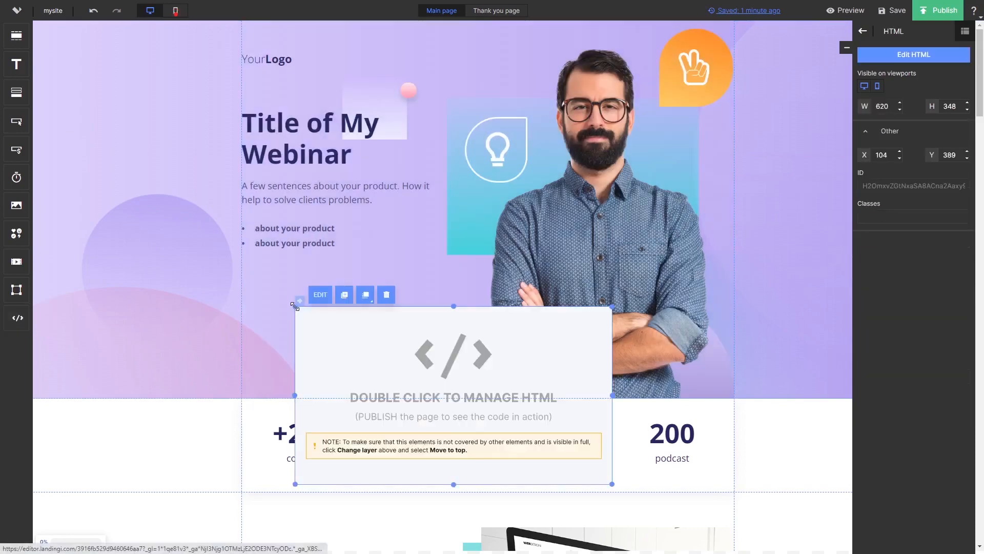
mouse_move(405, 348)
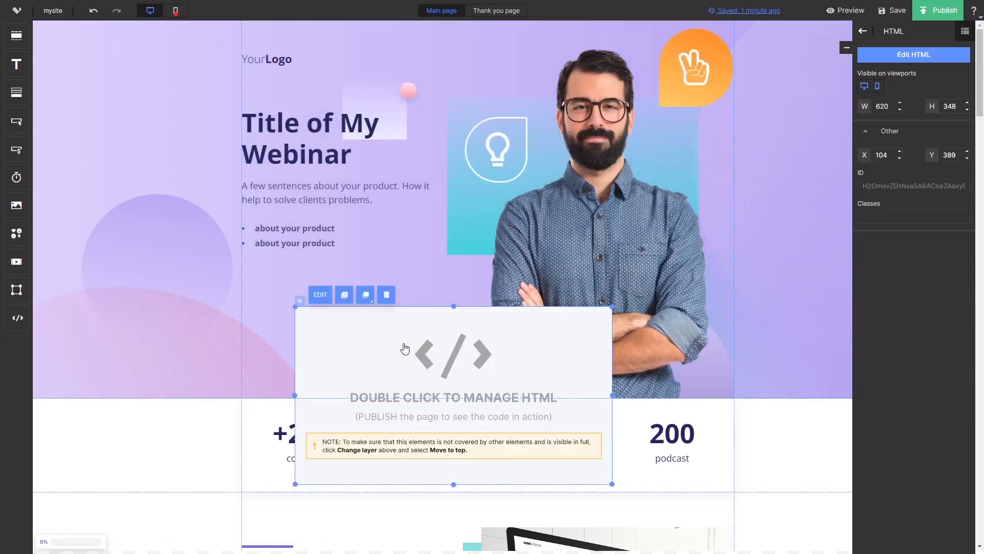
Paste the commonninja.js install script into the HTML element and Save & close
double_click(453, 352)
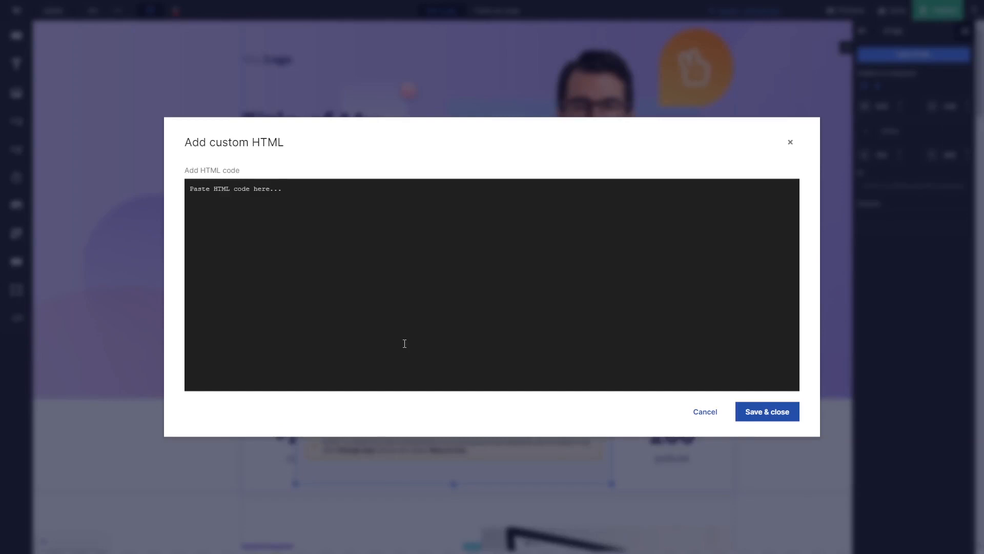
type("<script src=\"https://cdn.commonninja.com/sdk/latest/commonninja.js\" defer></script> <div class=\"commonninja_component pid-d64284d6-e5b5-4f4a-9b03-40a45b082fd4\"></div>")
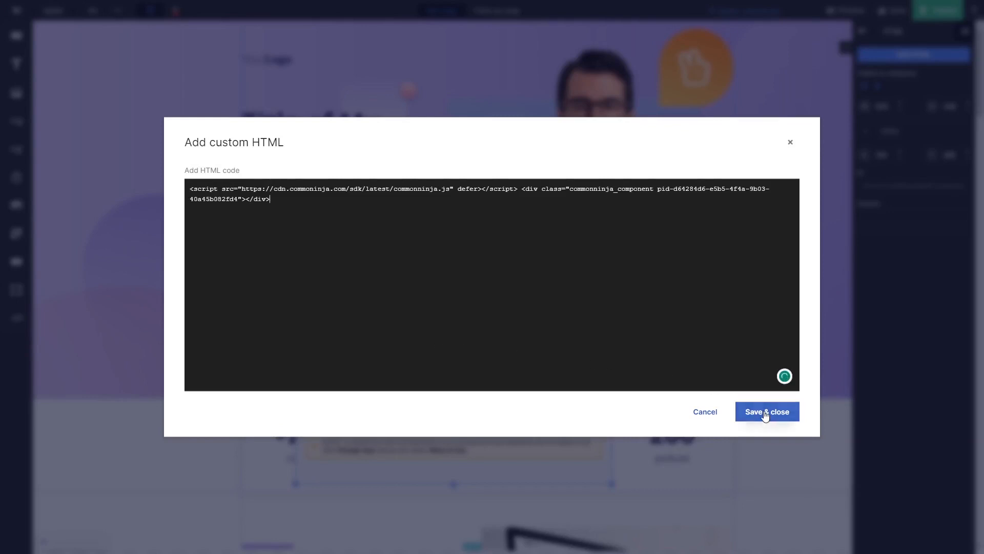
left_click(767, 411)
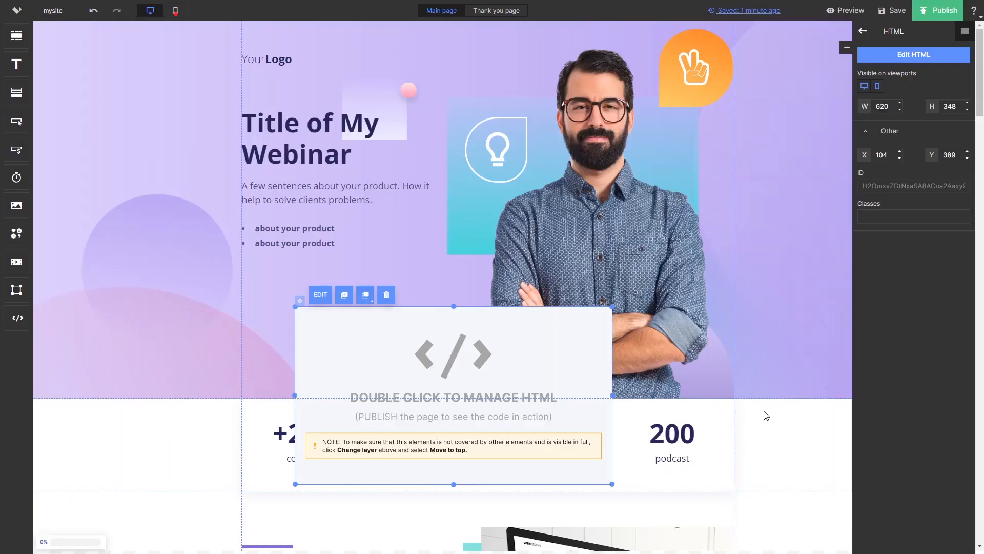